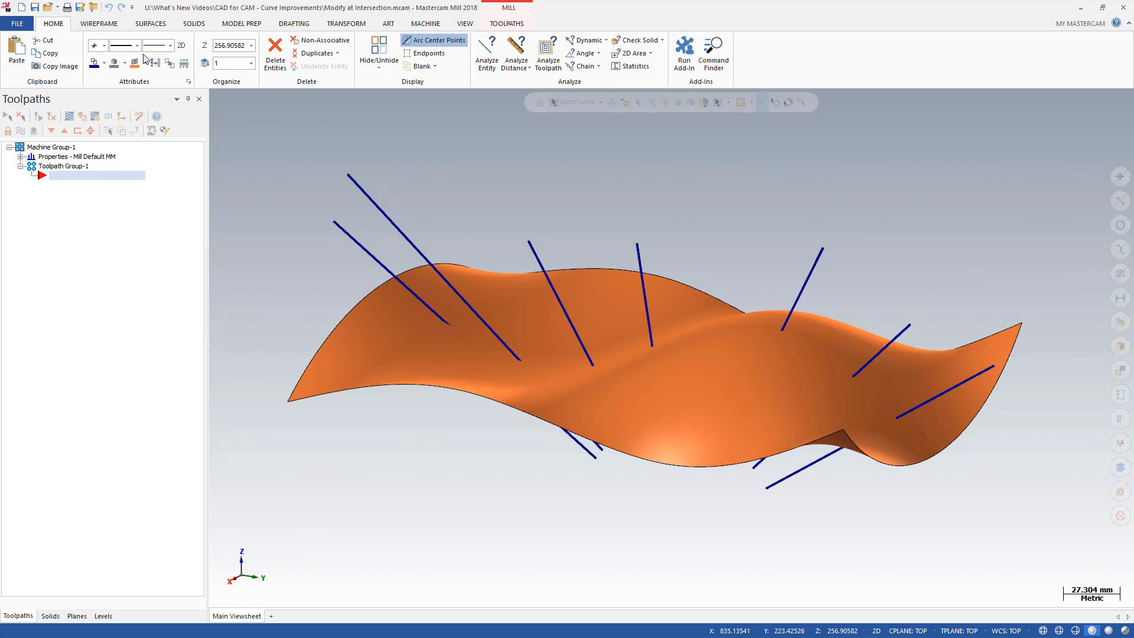
# Start Modify at Intersection from the Wireframe Trim Break Extend commands
pyautogui.click(100, 23)
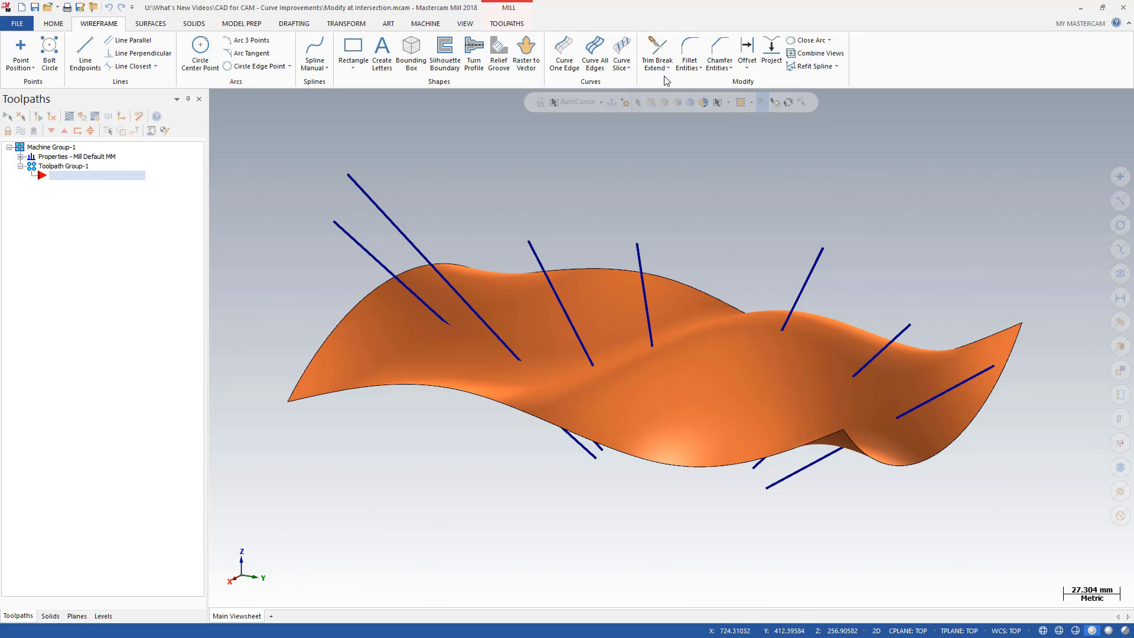
pyautogui.click(657, 65)
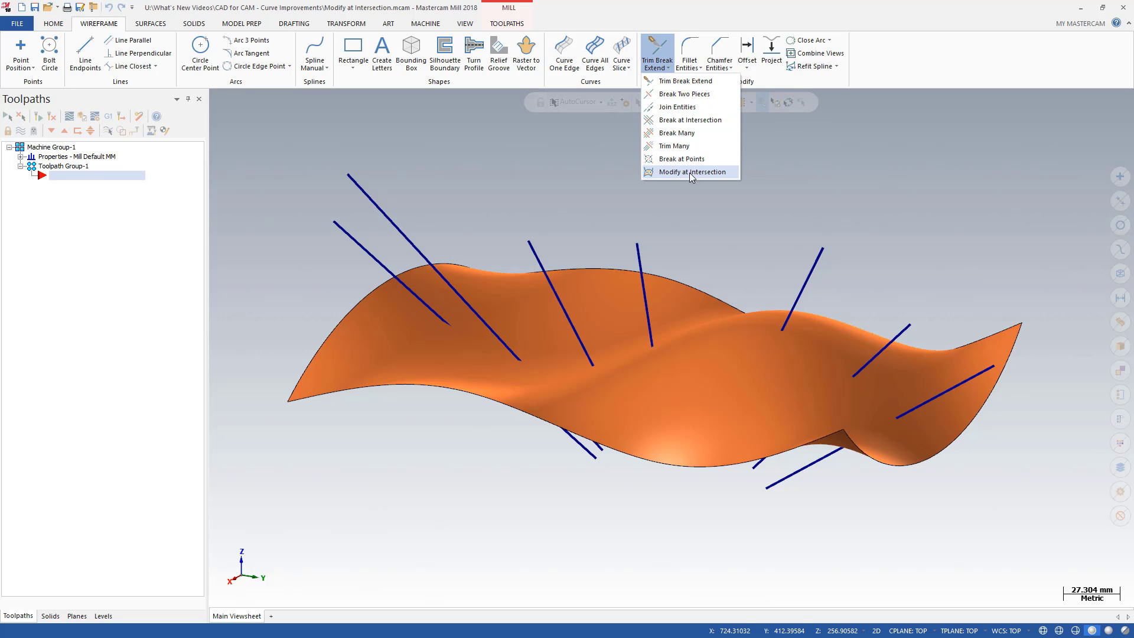
pyautogui.click(692, 173)
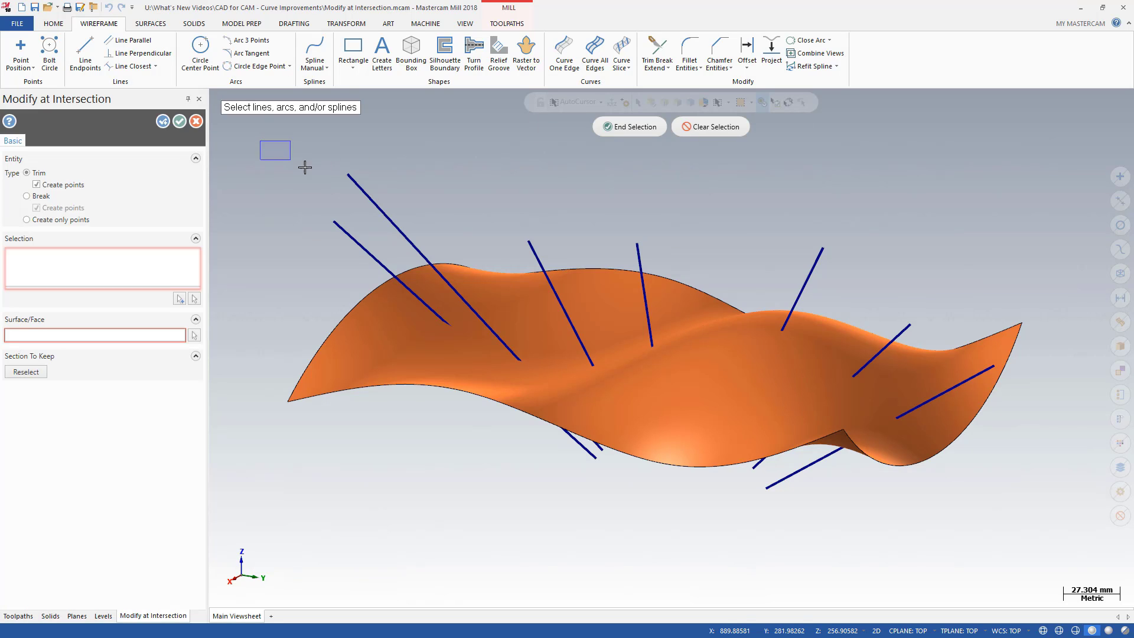
# Window-select all the dark blue lines and pick the orange surface to intersect them with
pyautogui.moveTo(305, 166); pyautogui.dragTo(603, 351)
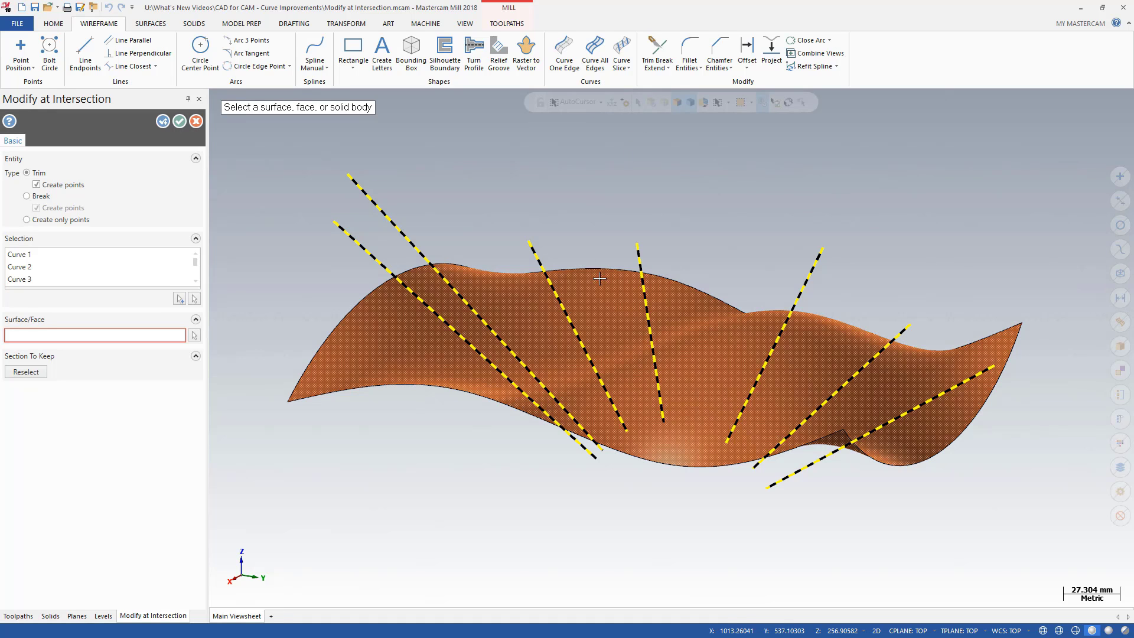
pyautogui.click(598, 280)
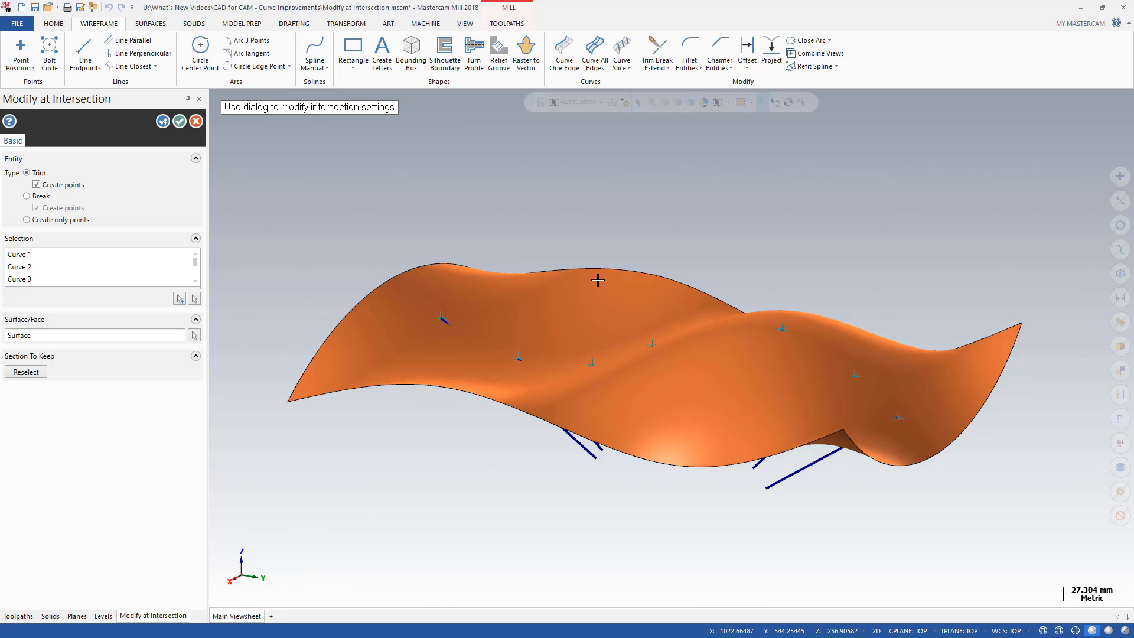
pyautogui.moveTo(334, 215)
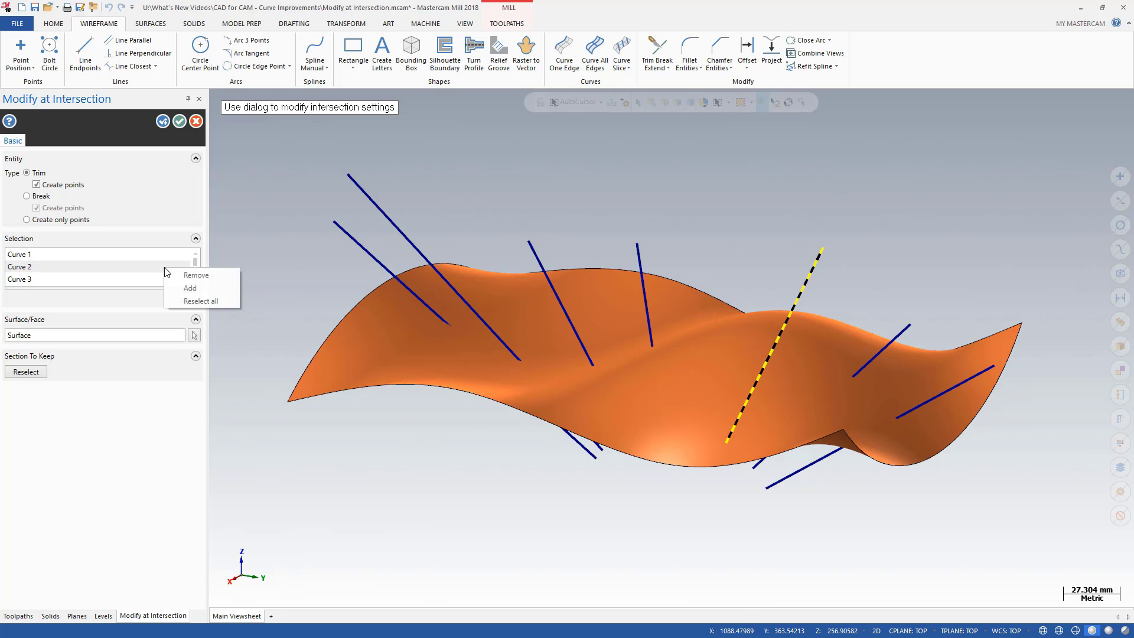
# Remove Curve 2 from the selection list of lines being modified
pyautogui.click(195, 274)
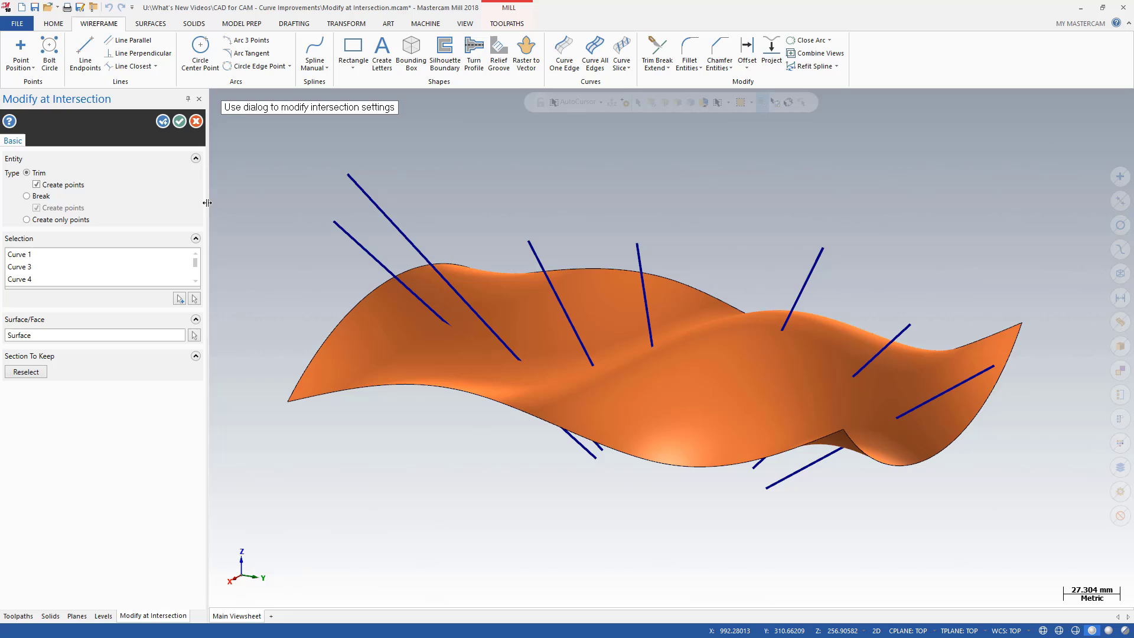
pyautogui.moveTo(27, 196)
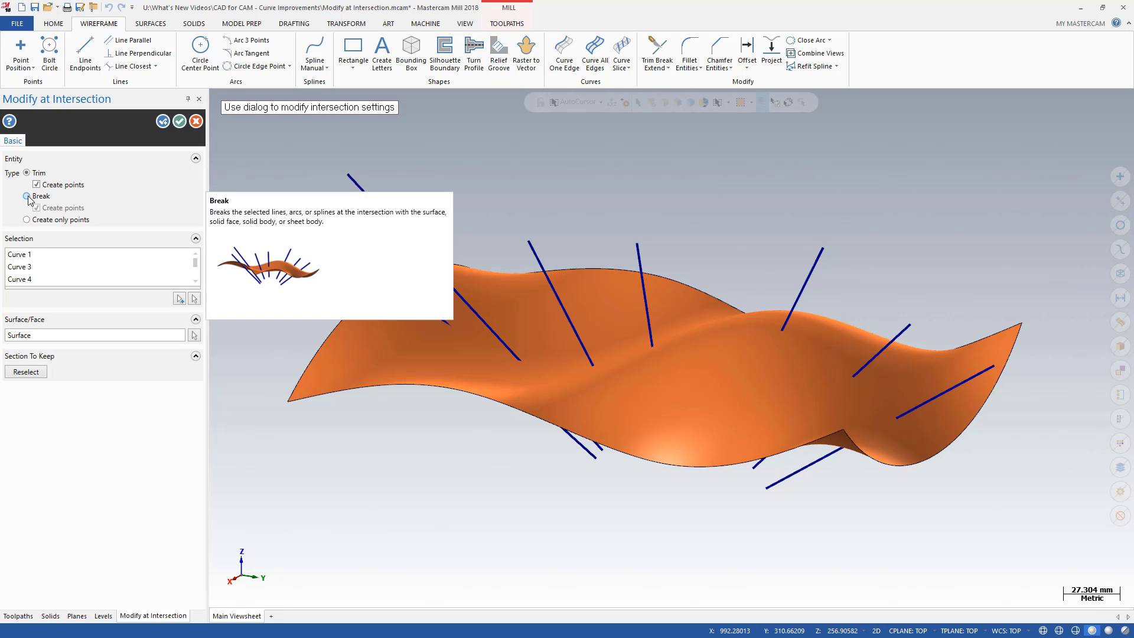
# Preview Break at the surface, return to Trim, and orbit to inspect the trimmed lines
pyautogui.click(27, 197)
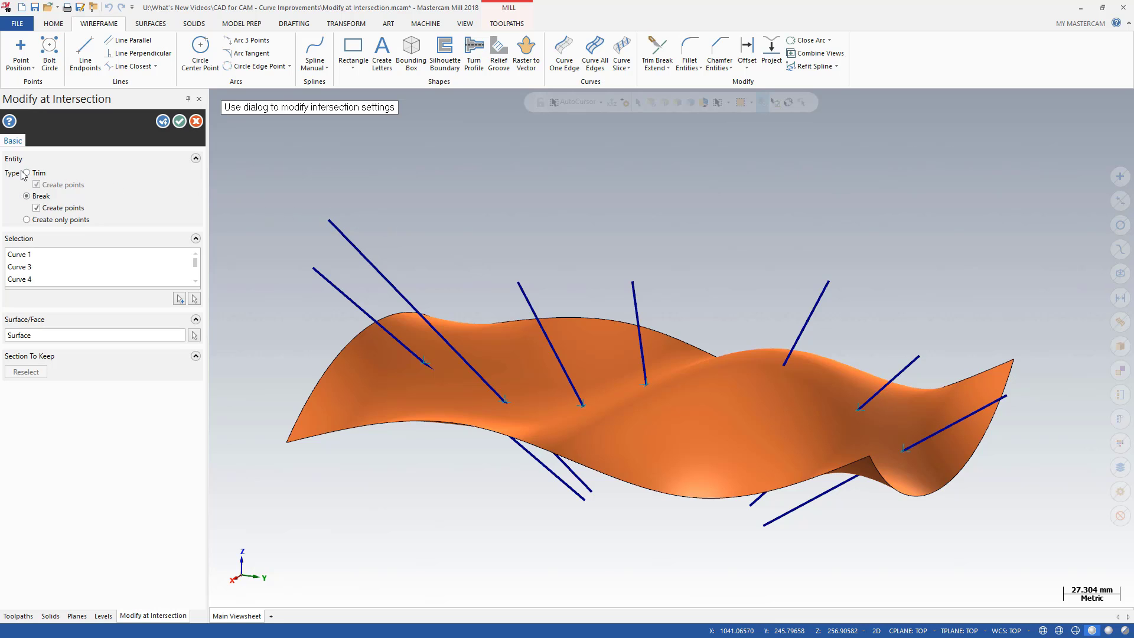
pyautogui.click(26, 172)
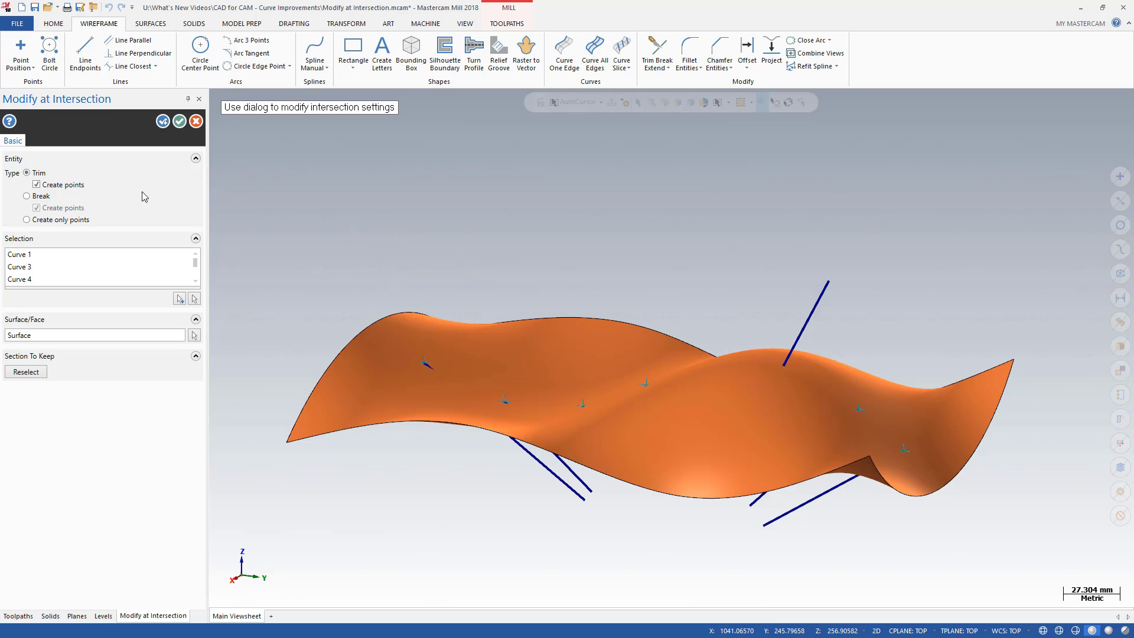
pyautogui.moveTo(651, 361); pyautogui.dragTo(594, 321)
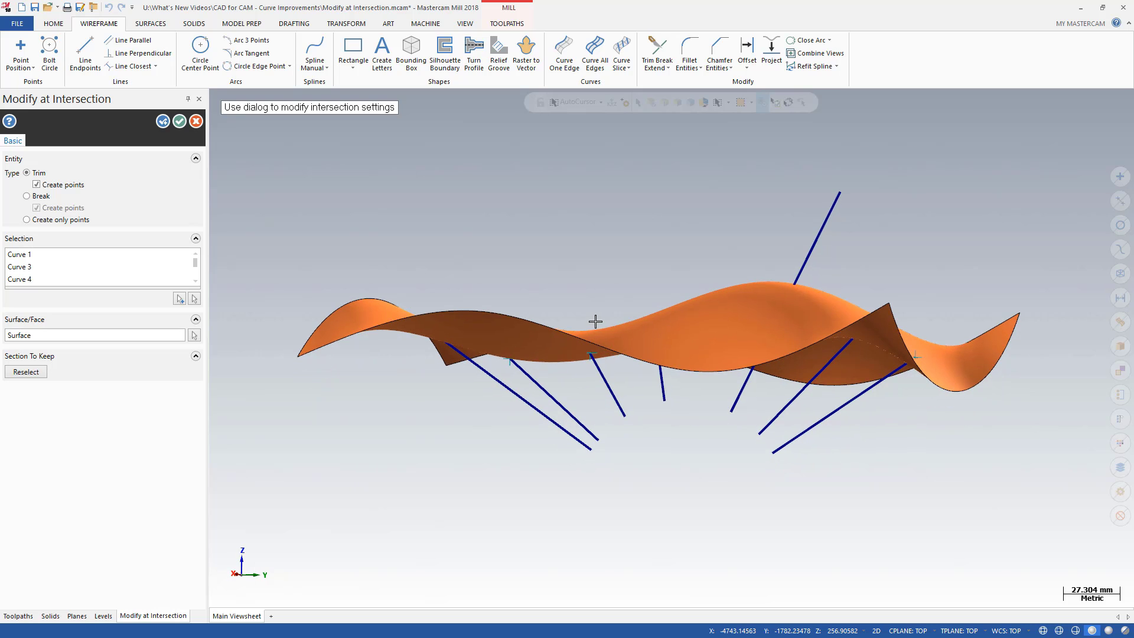
pyautogui.moveTo(25, 371)
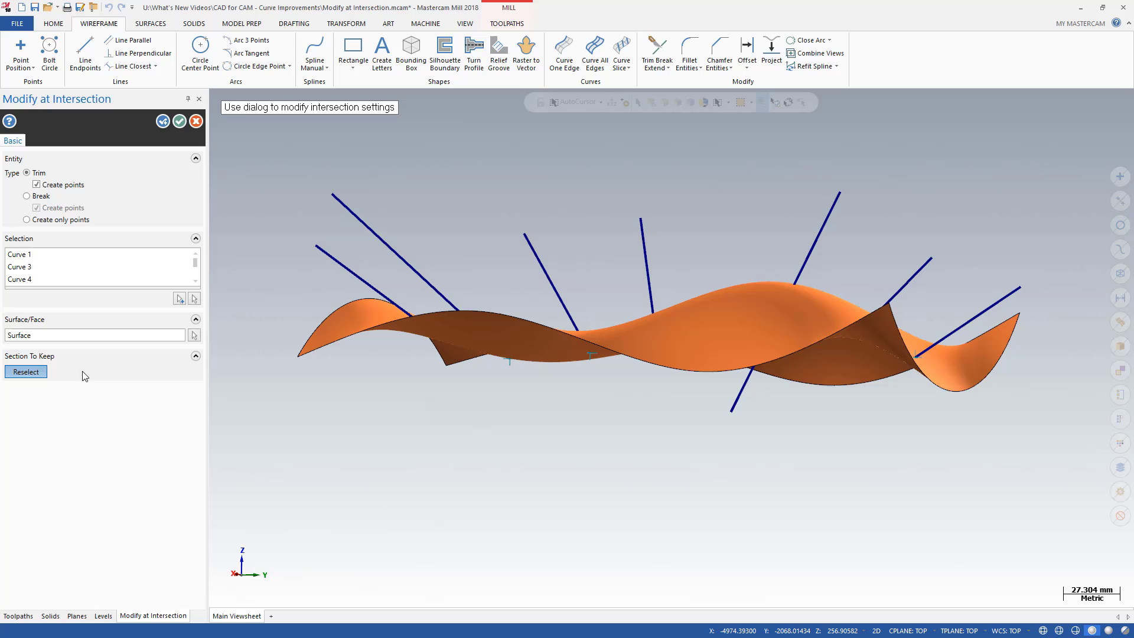
pyautogui.moveTo(122, 372)
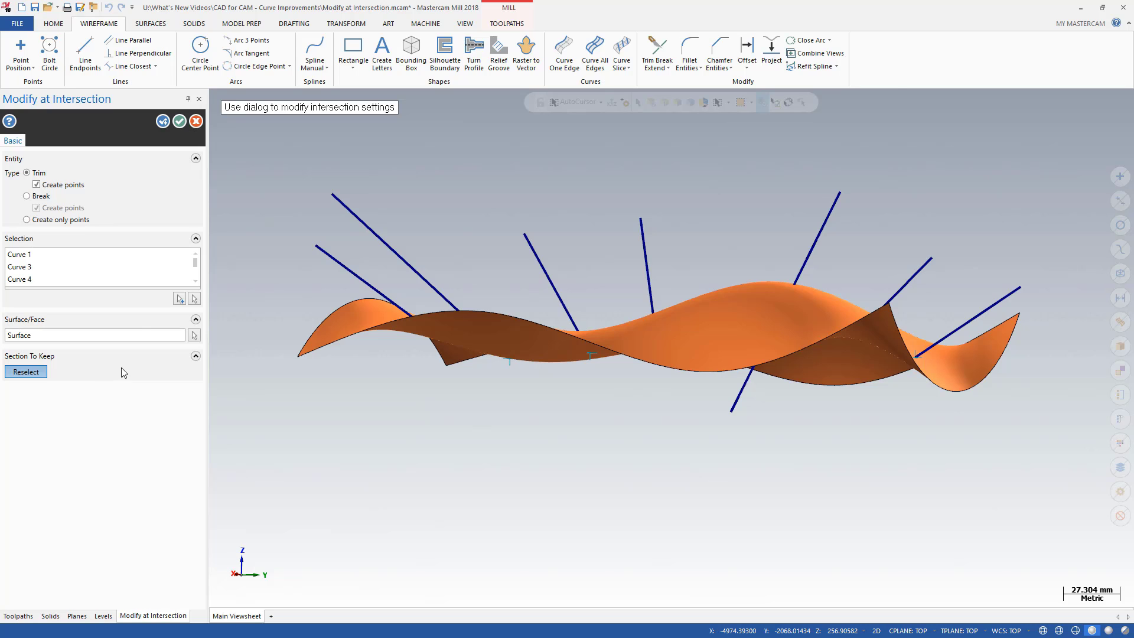
# Reselect the section to keep so the upper portions of the lines above the surface remain
pyautogui.click(27, 220)
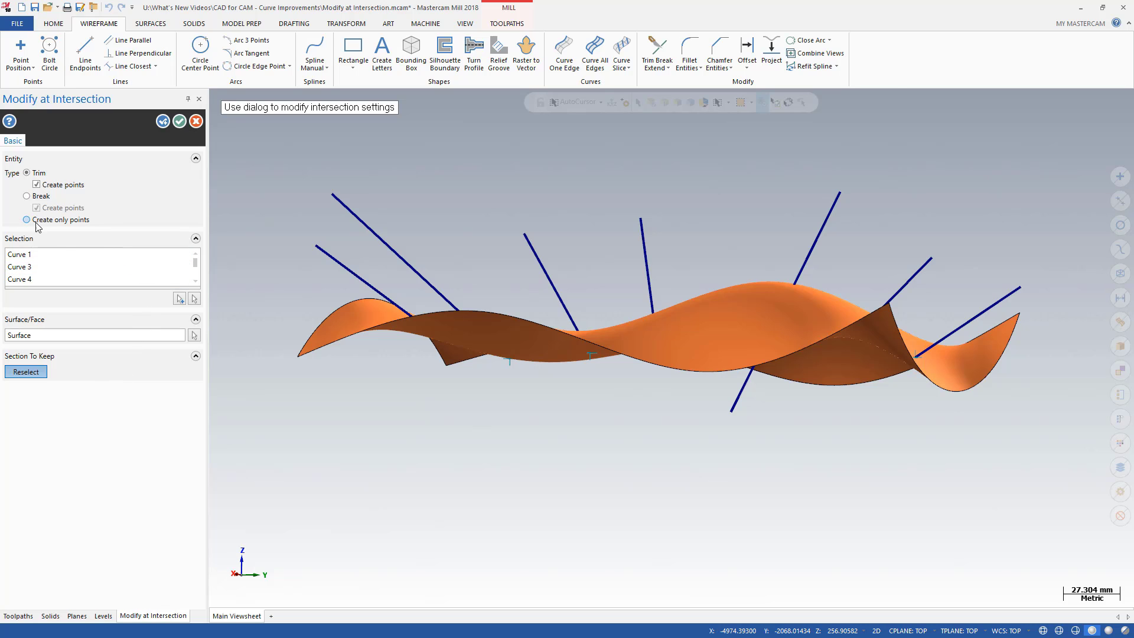
# Set the tool to Create only points, leaving the lines whole with points at the surface
pyautogui.click(26, 220)
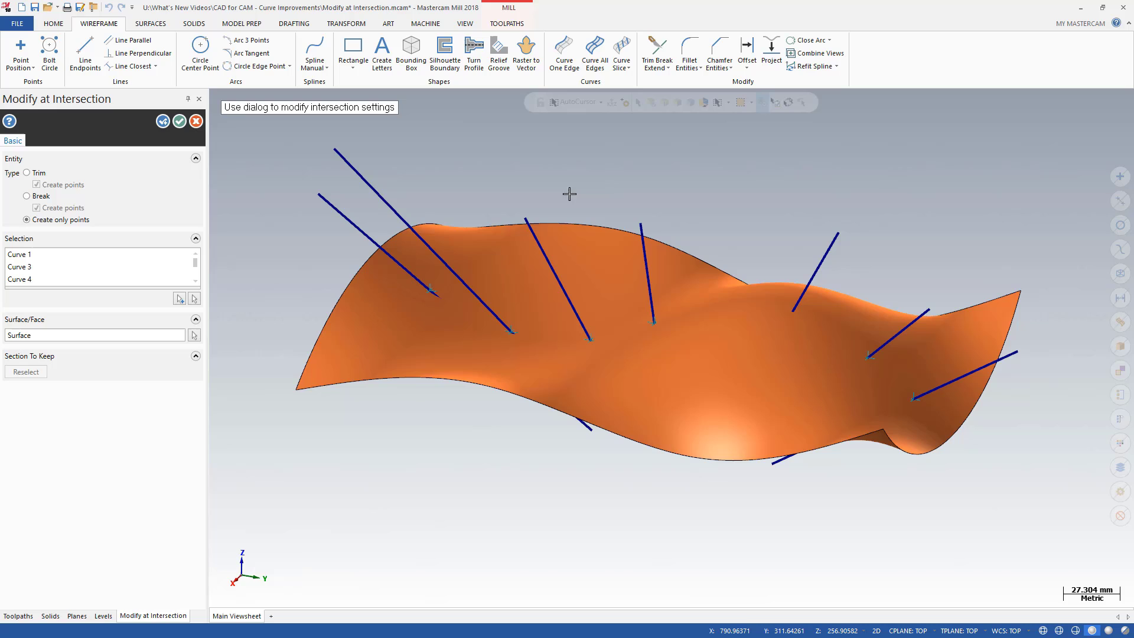
pyautogui.moveTo(279, 144)
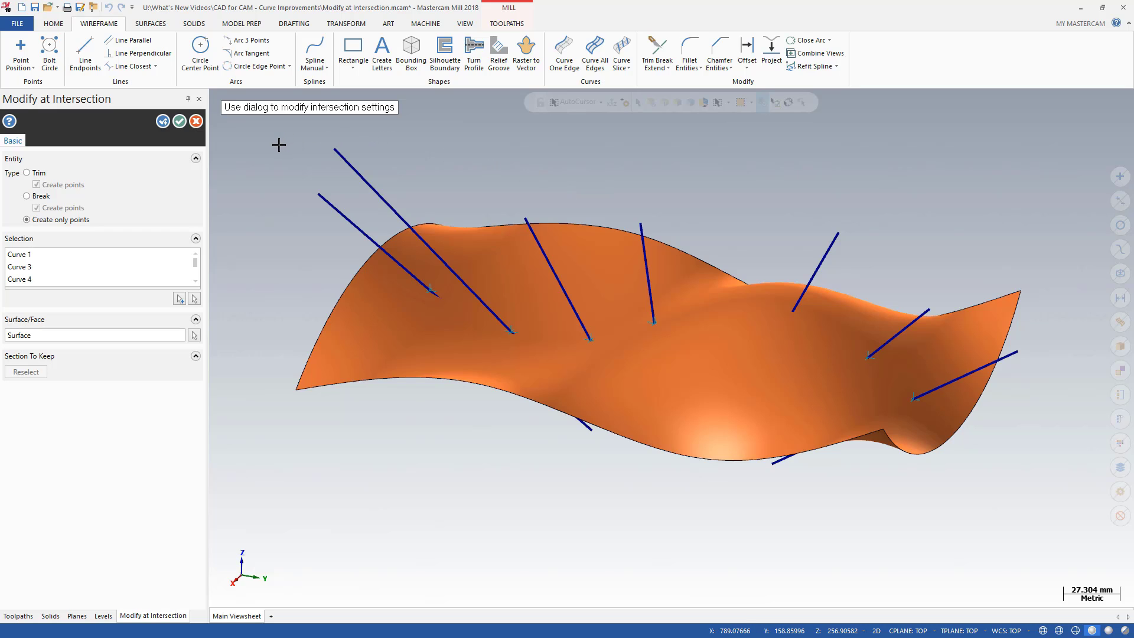